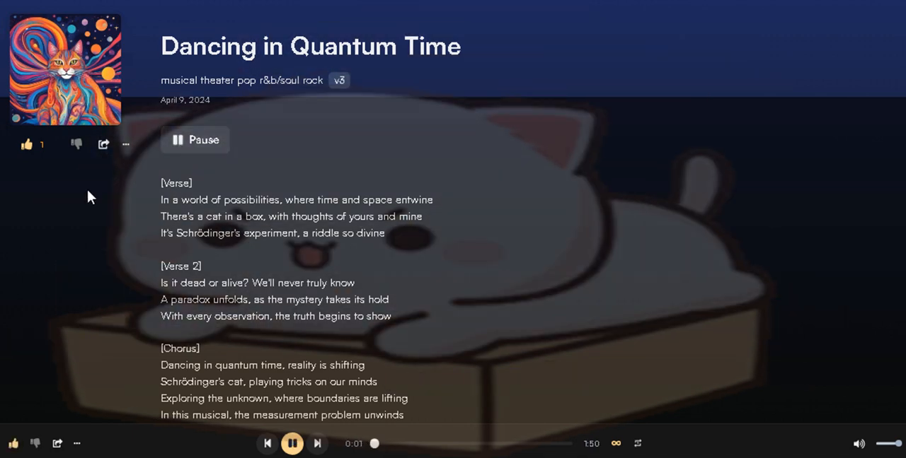
mouse_move(116, 265)
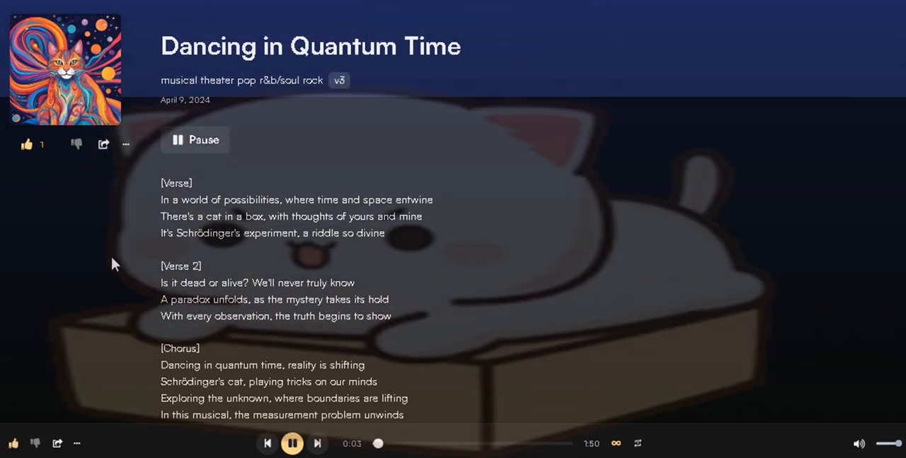